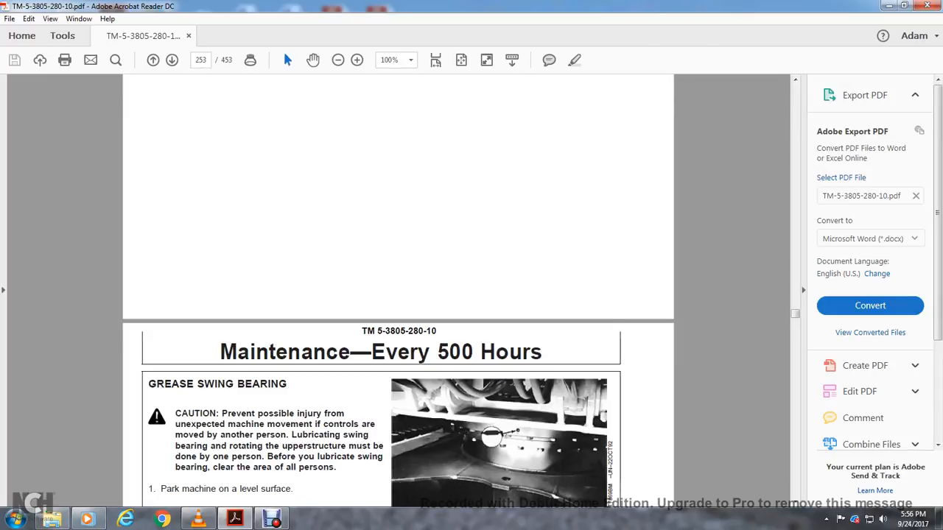
- Scroll page 254 until Grease Swing Bearing steps 1–11 are in view
{"action": "scroll", "scroll_direction": "down", "scroll_amount": 3}
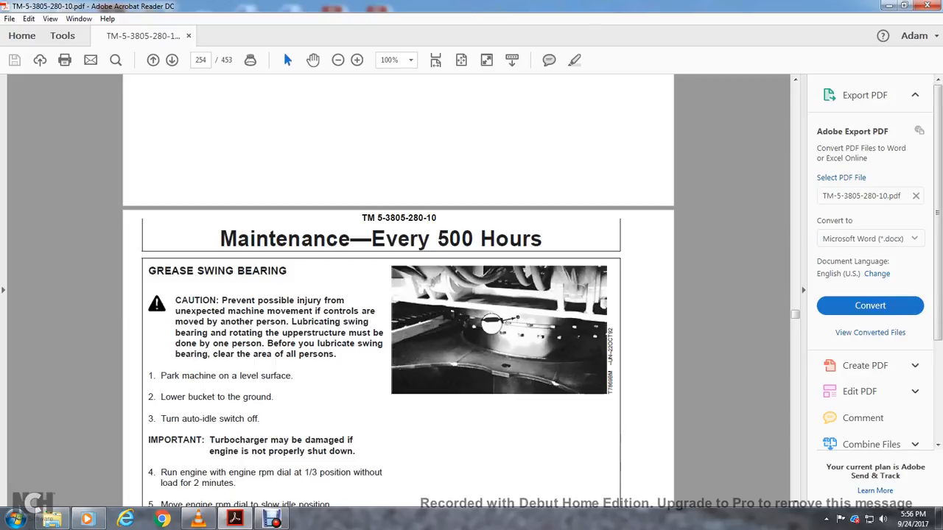
{"action": "scroll", "scroll_direction": "down", "scroll_amount": 3}
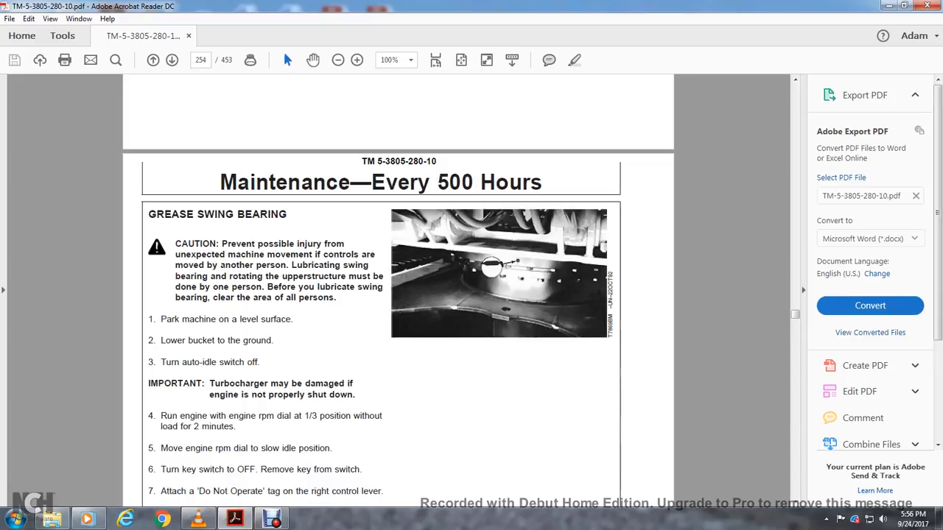
{"action": "scroll", "scroll_direction": "down", "scroll_amount": 3}
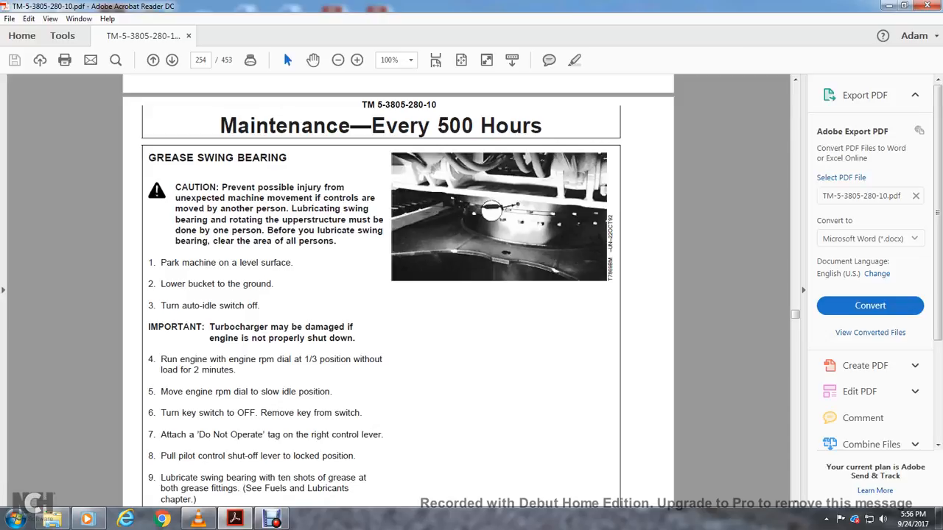
{"action": "scroll", "scroll_direction": "down", "scroll_amount": 3}
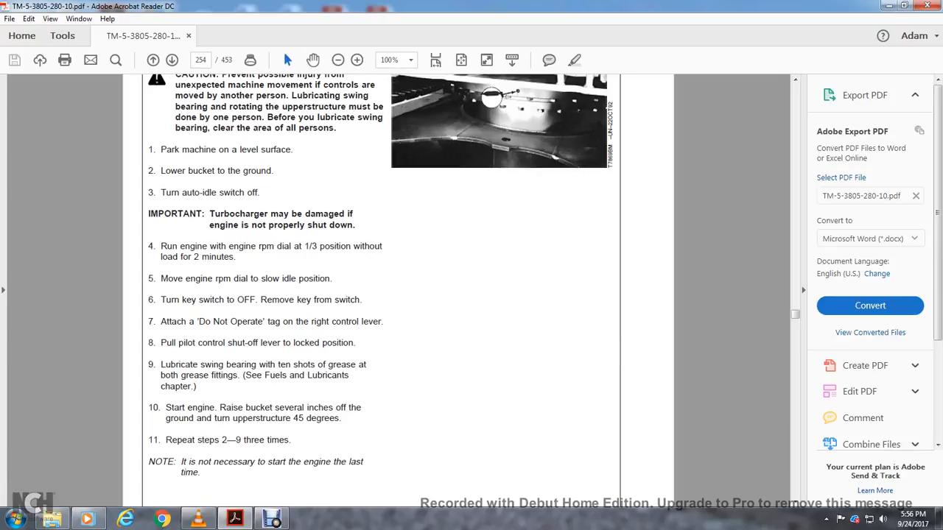
- Scroll to page 255 showing the five Grease Swing Bearing Gear steps and gear drawing
{"action": "scroll", "scroll_direction": "down", "scroll_amount": 3}
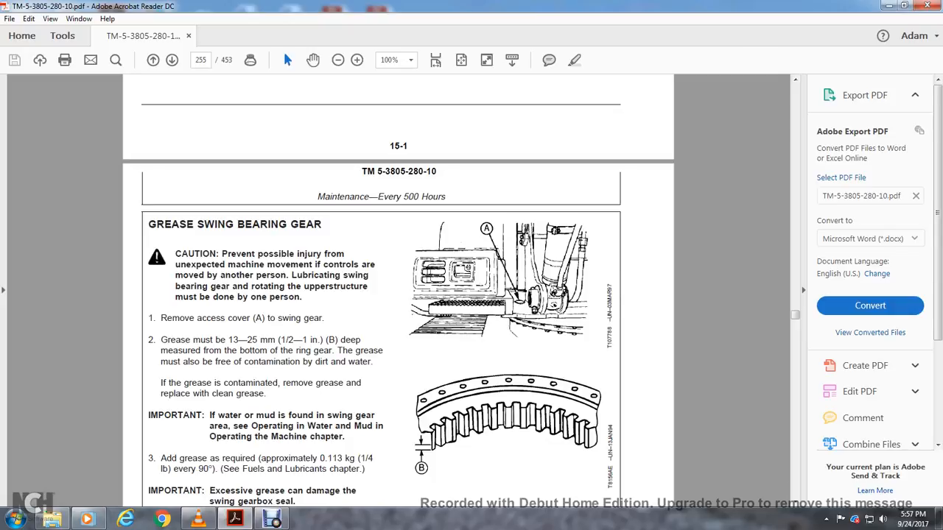
{"action": "scroll", "scroll_direction": "down", "scroll_amount": 3}
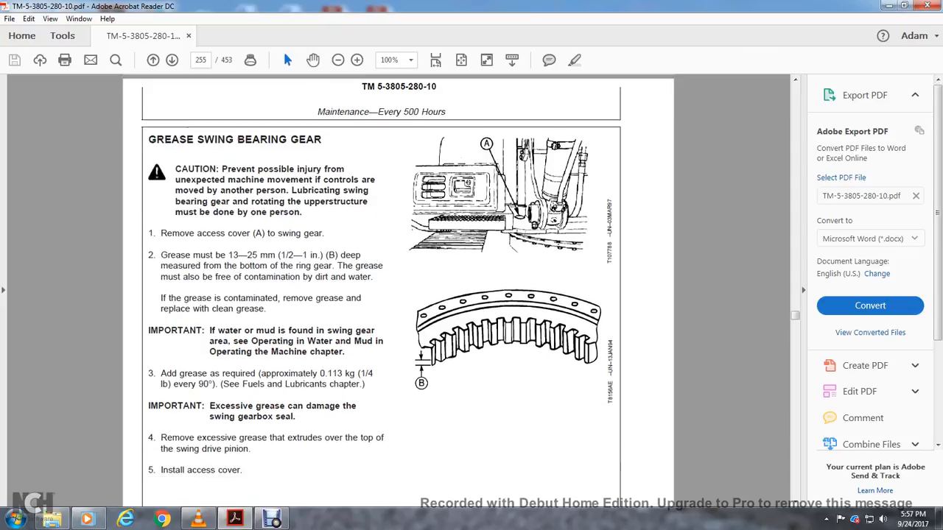
{"action": "scroll", "scroll_direction": "down", "scroll_amount": 3}
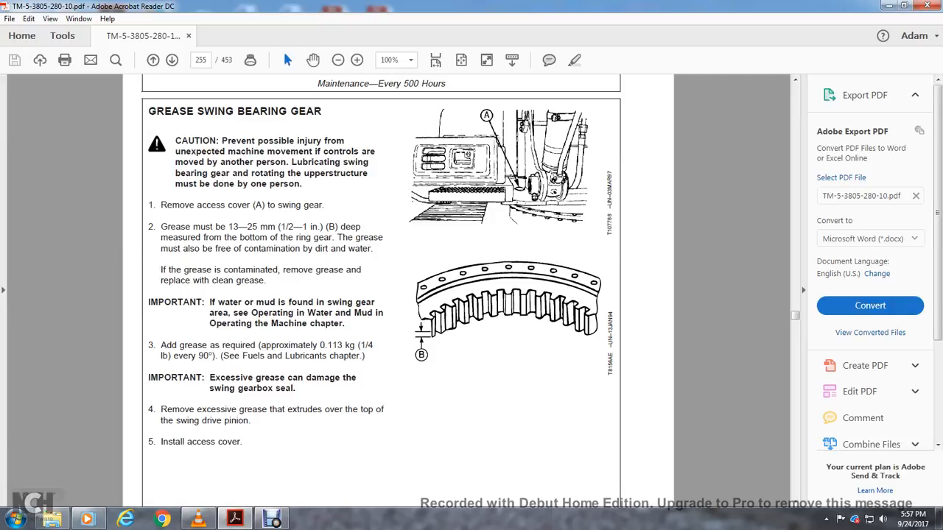
- Scroll past Replace Final Fuel Filter on 15-2 to the Replace Primary Fuel Filter heading on 15-3
{"action": "scroll", "scroll_direction": "down", "scroll_amount": 3}
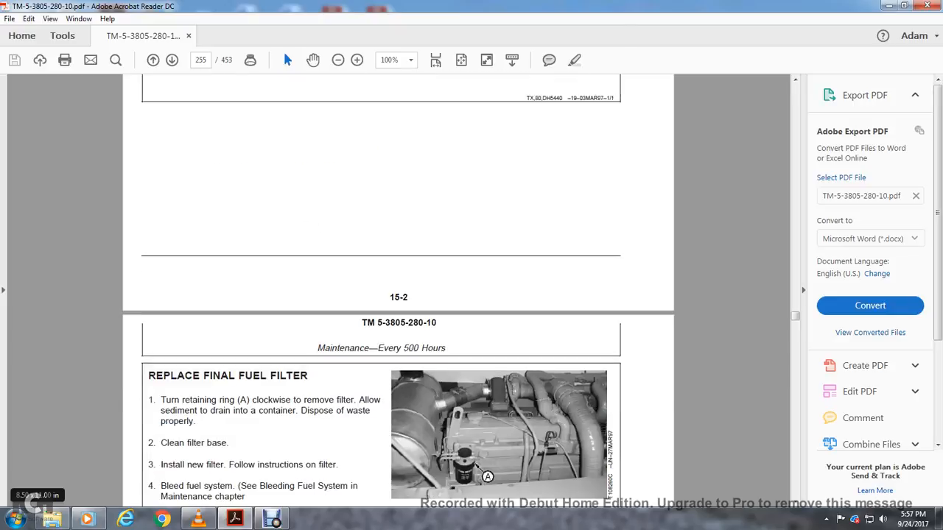
{"action": "scroll", "scroll_direction": "down", "scroll_amount": 3}
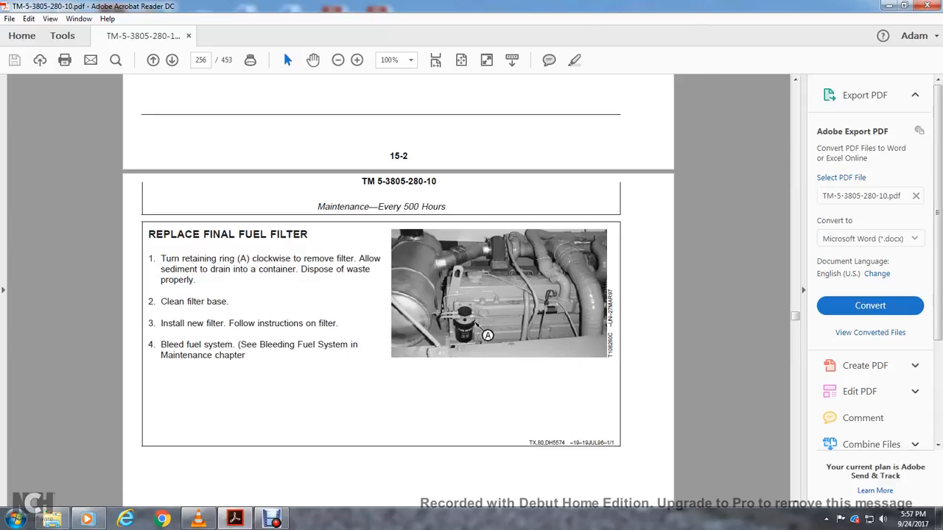
{"action": "scroll", "scroll_direction": "down", "scroll_amount": 3}
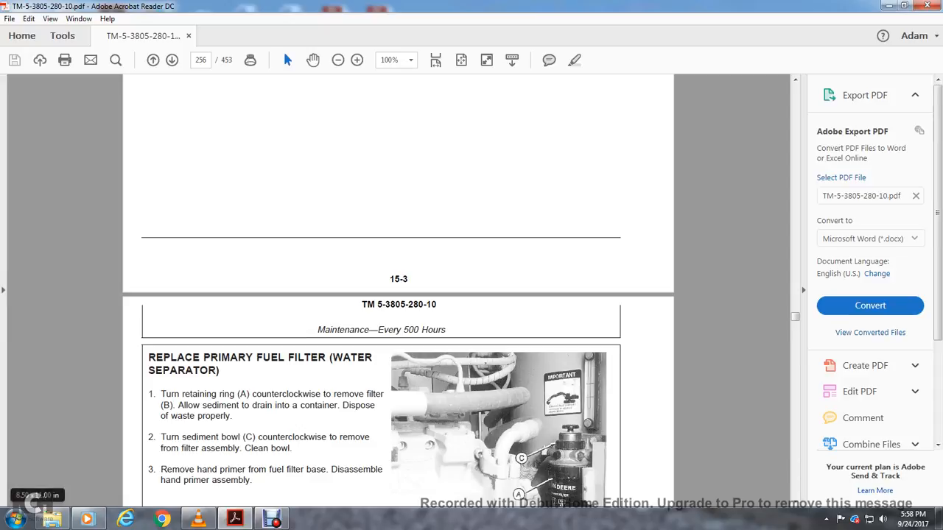
- Scroll through the primary fuel filter steps on 15-4 to Check Air Intake Hoses on page 258
{"action": "scroll", "scroll_direction": "down", "scroll_amount": 3}
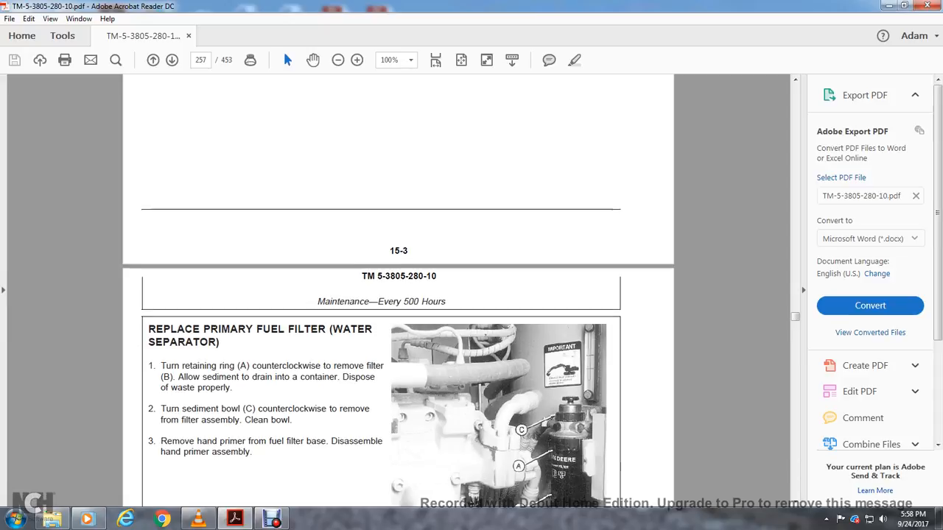
{"action": "scroll", "scroll_direction": "down", "scroll_amount": 3}
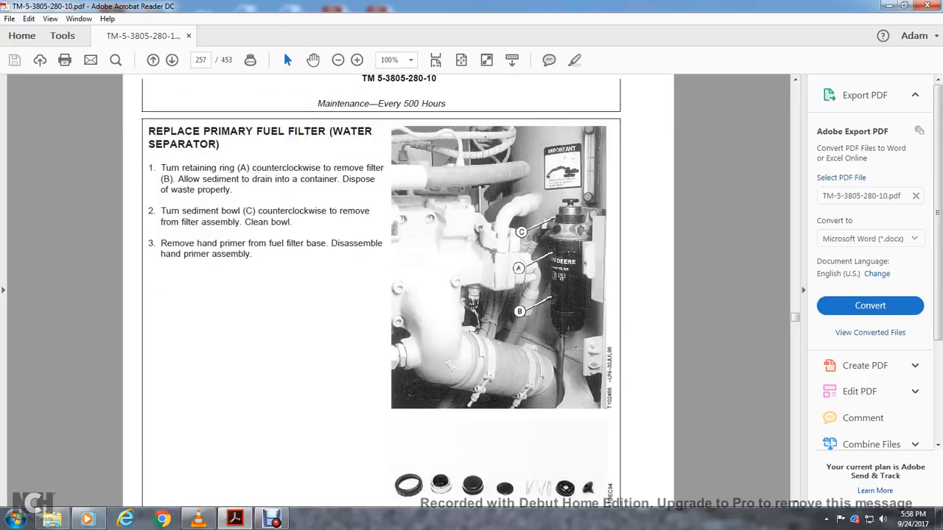
{"action": "scroll", "scroll_direction": "down", "scroll_amount": 3}
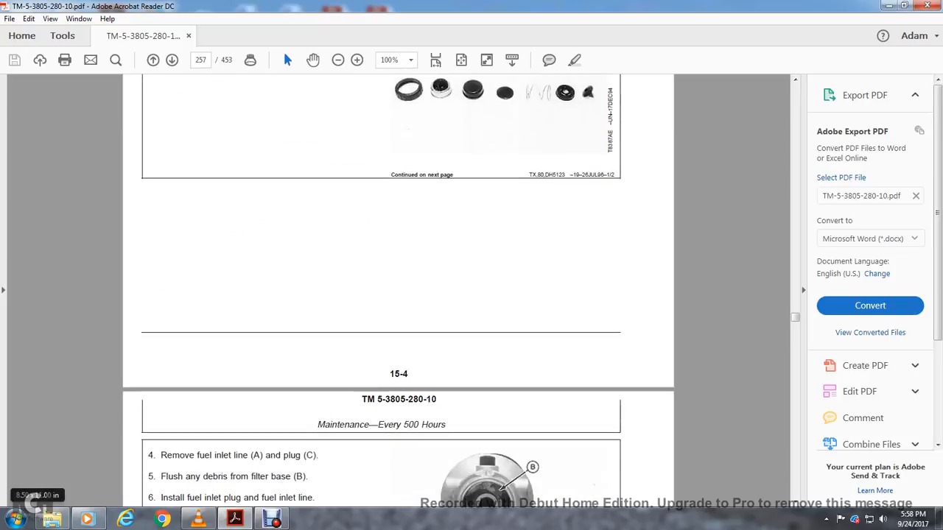
{"action": "scroll", "scroll_direction": "down", "scroll_amount": 3}
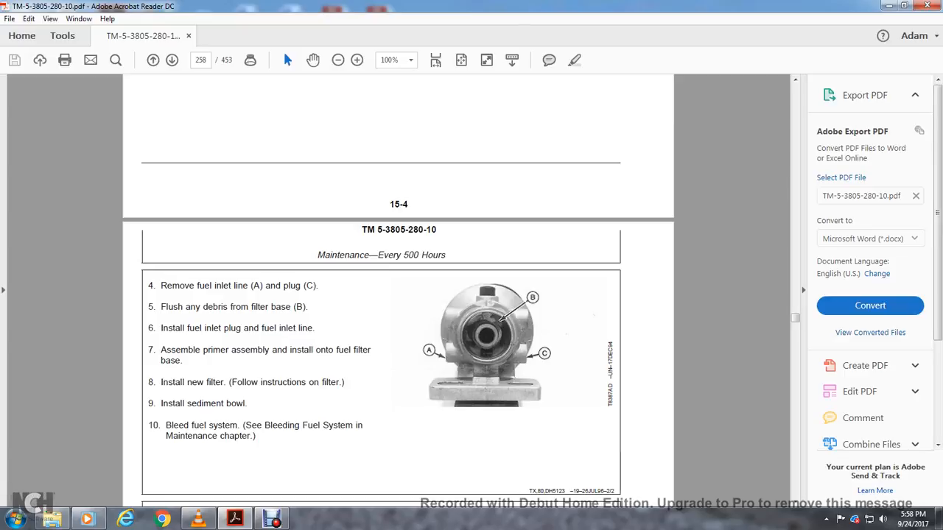
{"action": "scroll", "scroll_direction": "down", "scroll_amount": 3}
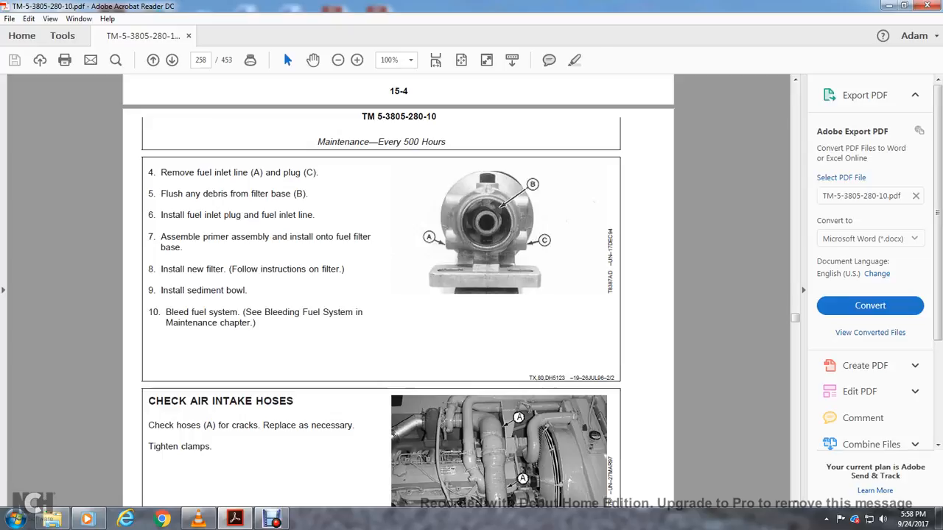
{"action": "scroll", "scroll_direction": "down", "scroll_amount": 3}
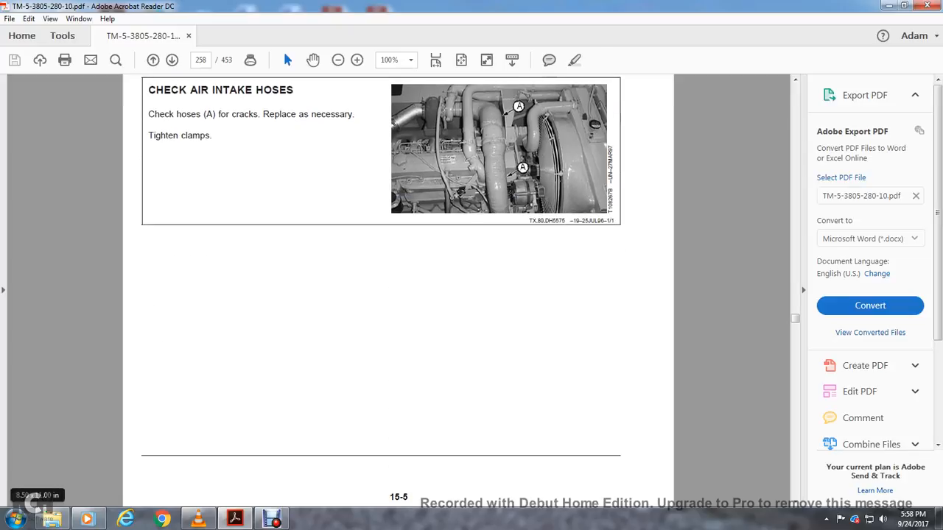
- Scroll page 15-5 down to the Replace Hydraulic Oil Filter vent-plug caution and step 10
{"action": "scroll", "scroll_direction": "down", "scroll_amount": 3}
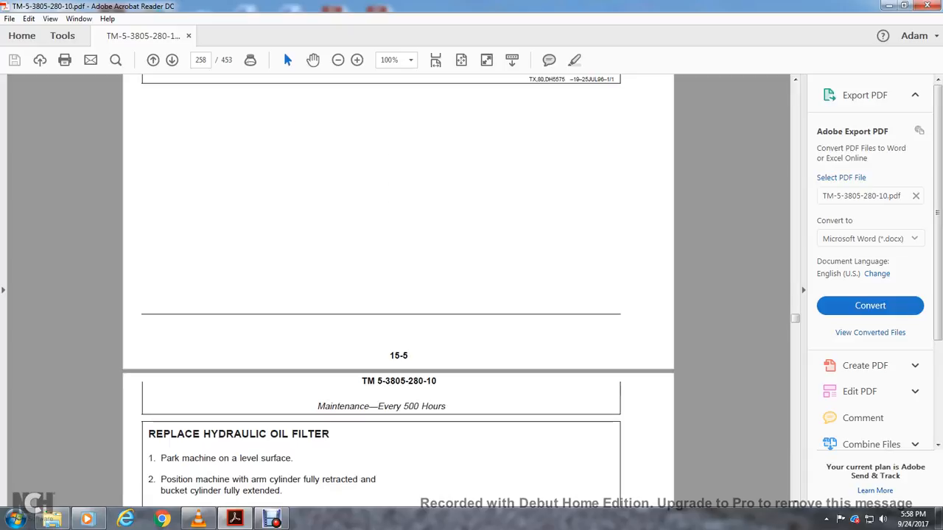
{"action": "scroll", "scroll_direction": "down", "scroll_amount": 3}
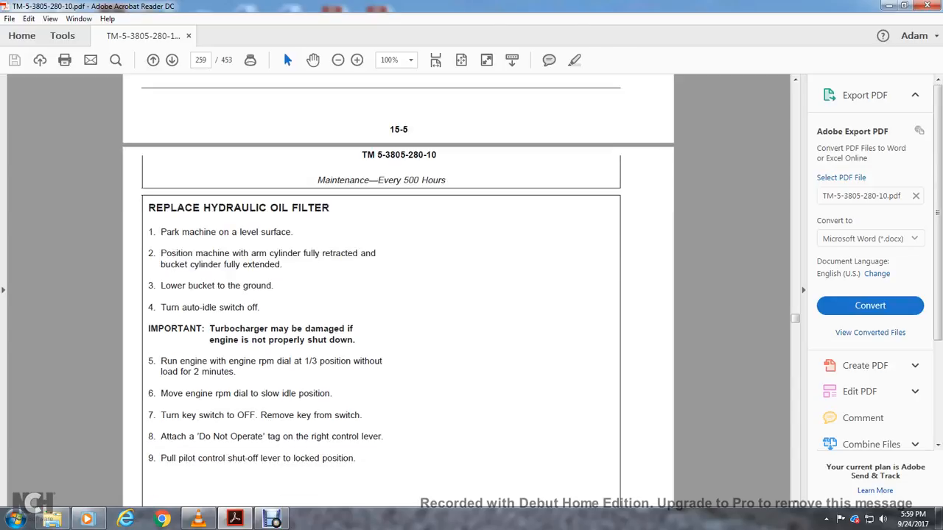
{"action": "scroll", "scroll_direction": "down", "scroll_amount": 3}
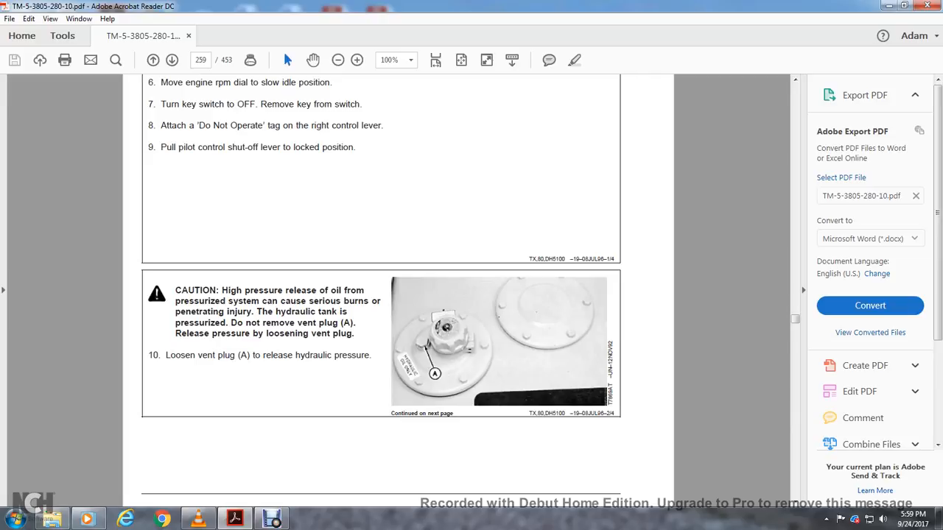
- Scroll through pages 15-6 and 15-7 to page 262, the Chapter 16 Every 1000 Hours title page
{"action": "scroll", "scroll_direction": "down", "scroll_amount": 3}
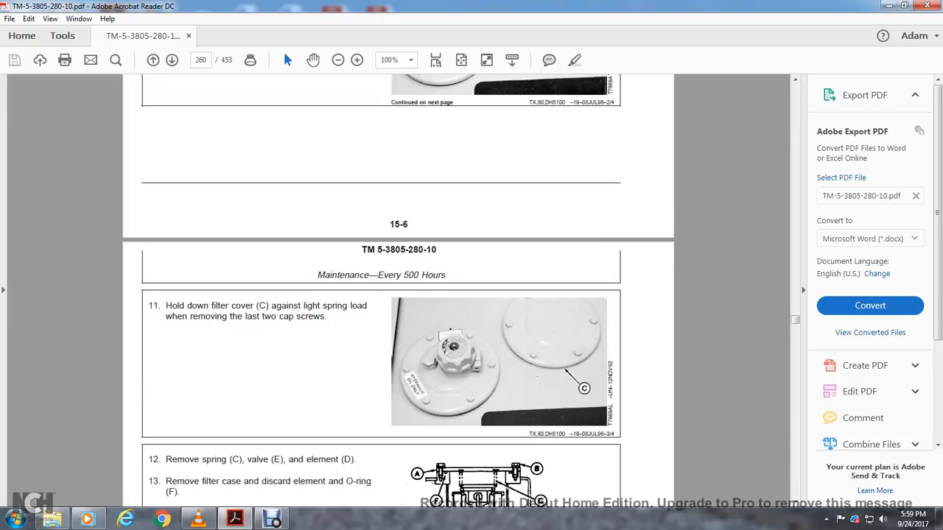
{"action": "scroll", "scroll_direction": "down", "scroll_amount": 3}
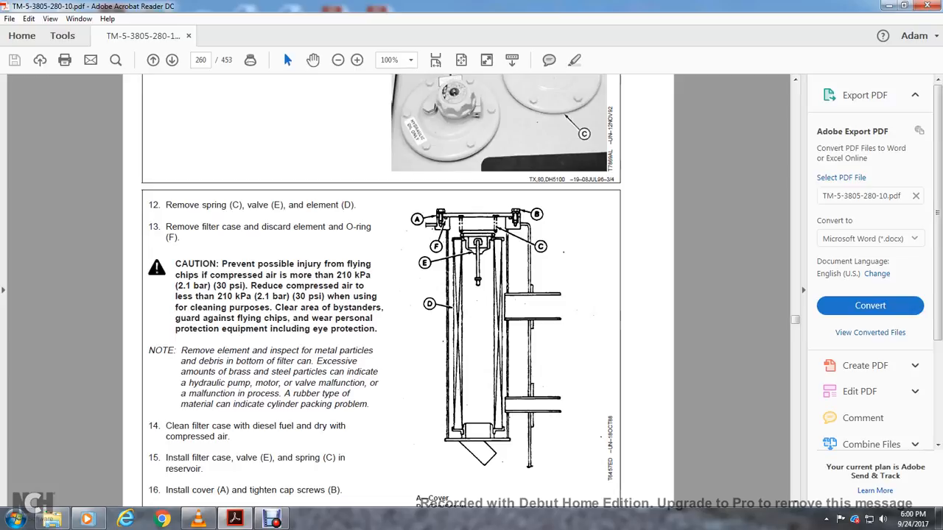
{"action": "scroll", "scroll_direction": "down", "scroll_amount": 3}
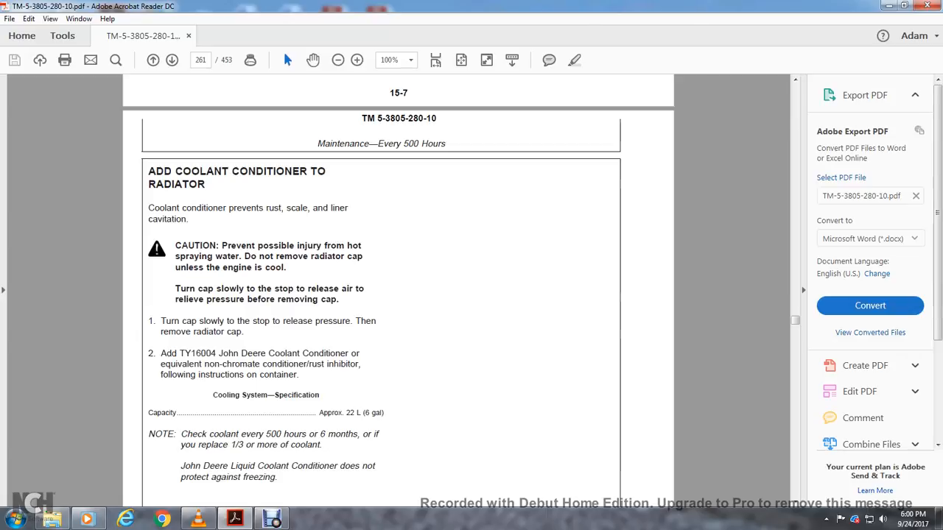
{"action": "scroll", "scroll_direction": "down", "scroll_amount": 3}
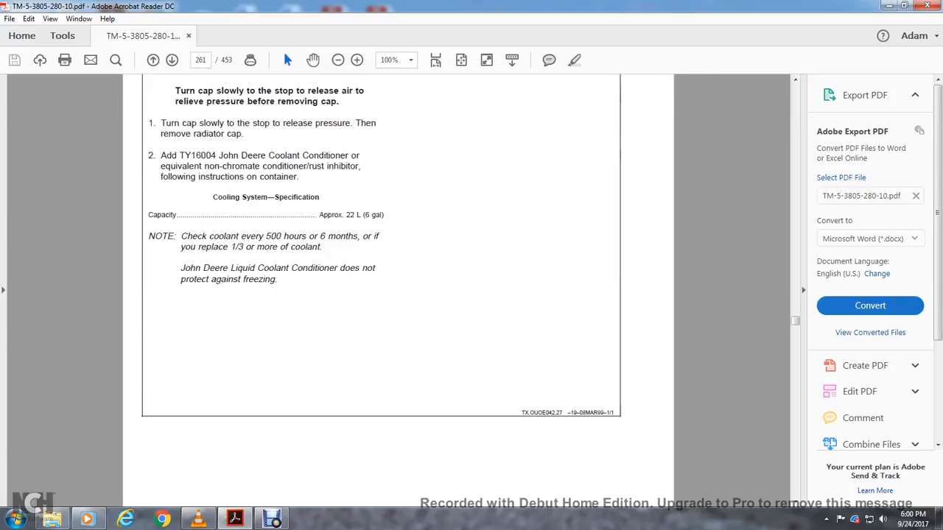
{"action": "left_click", "coordinate": [171, 59]}
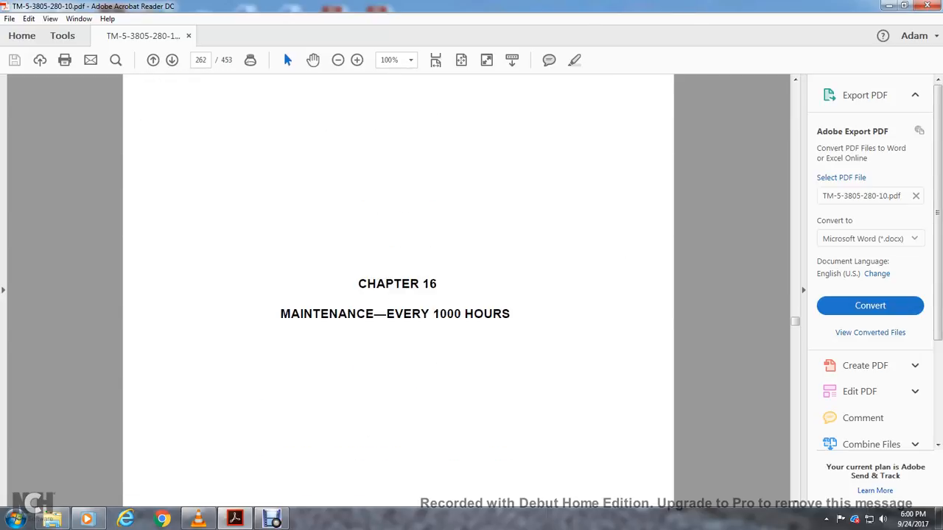